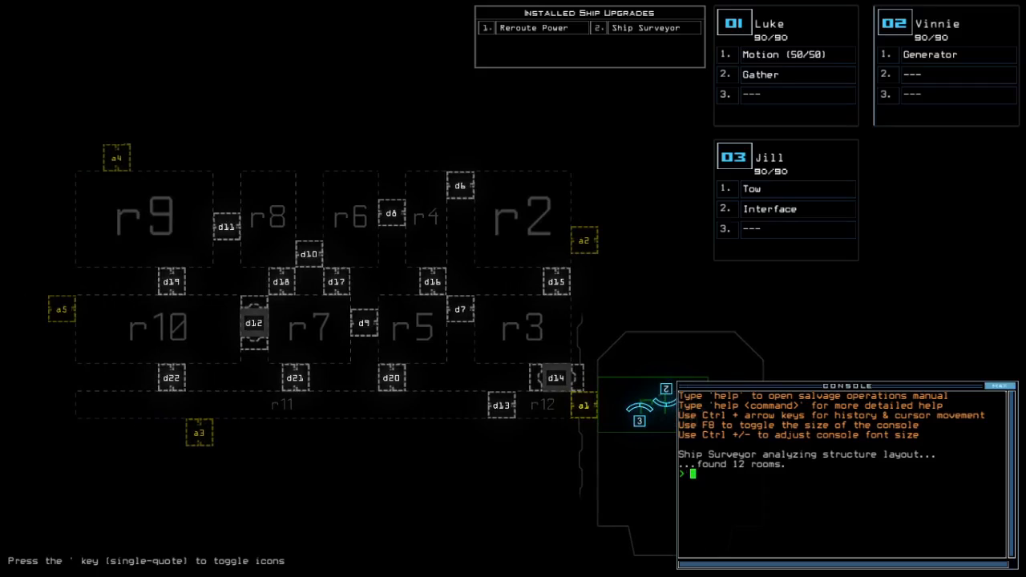
Dismiss the current screen and run status to check the ship's condition.
{"action": "key", "text": "Escape"}
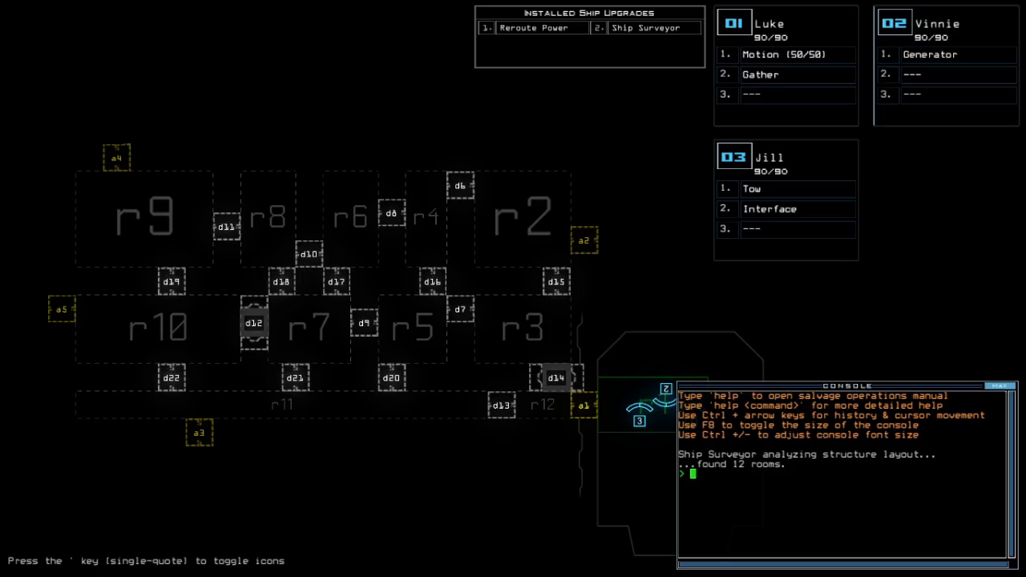
{"action": "type", "text": "status"}
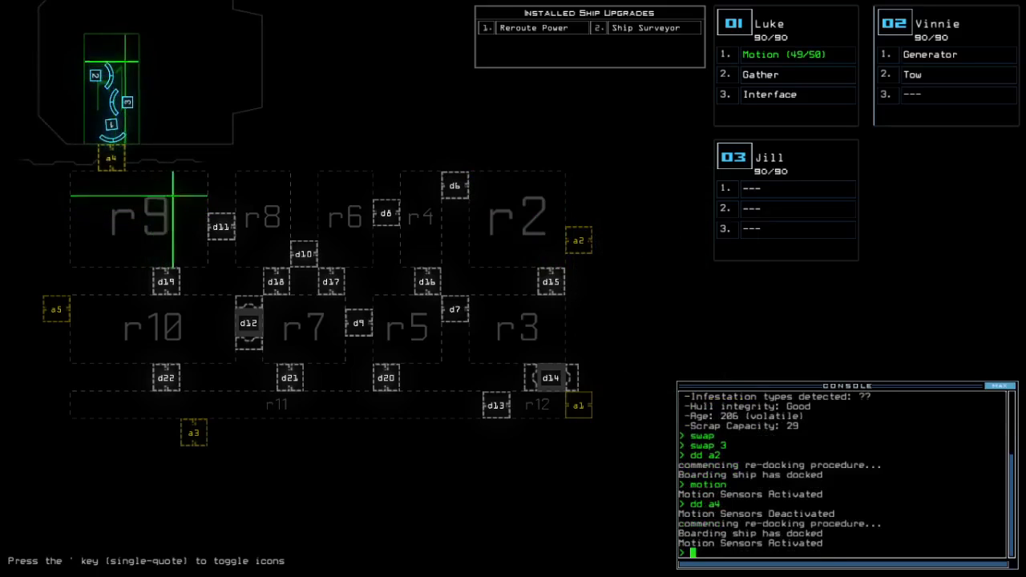
Start re-docking the boarding ship at airlock a4 with dd.
{"action": "type", "text": "dd a"}
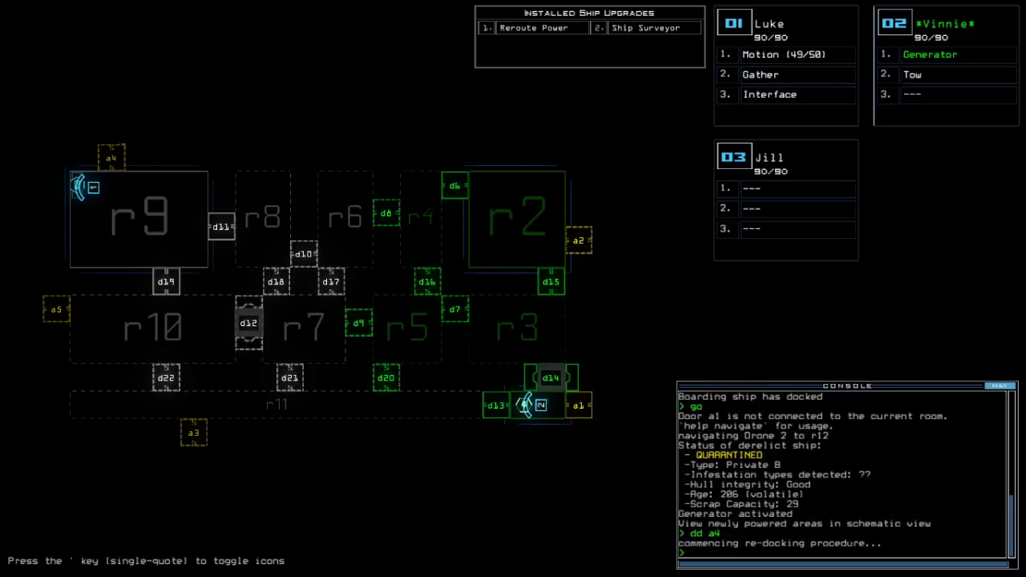
Reroute power to a room, scan nearby rooms with motion, and open door d7.
{"action": "type", "text": "reroute r"}
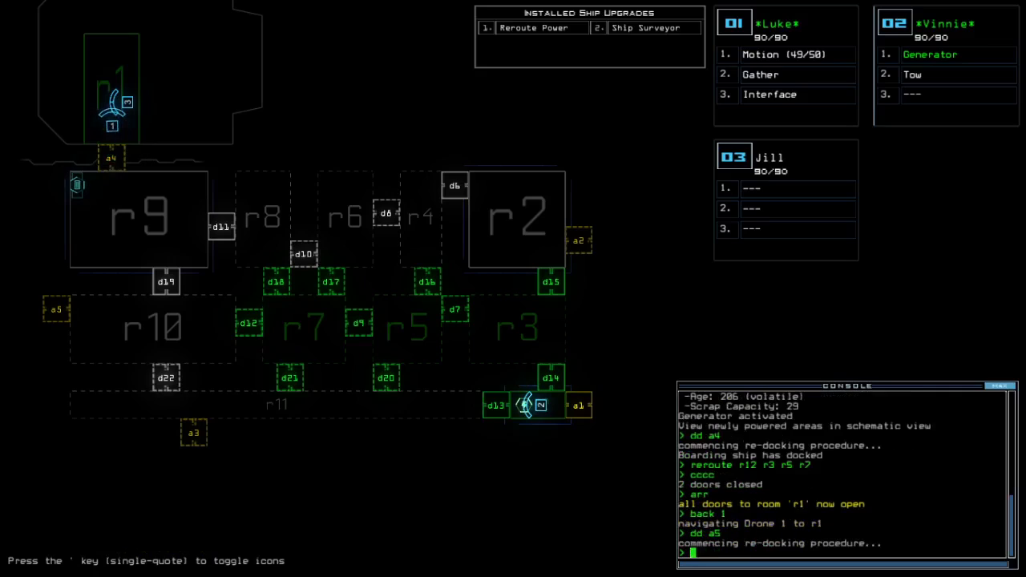
{"action": "type", "text": "motion"}
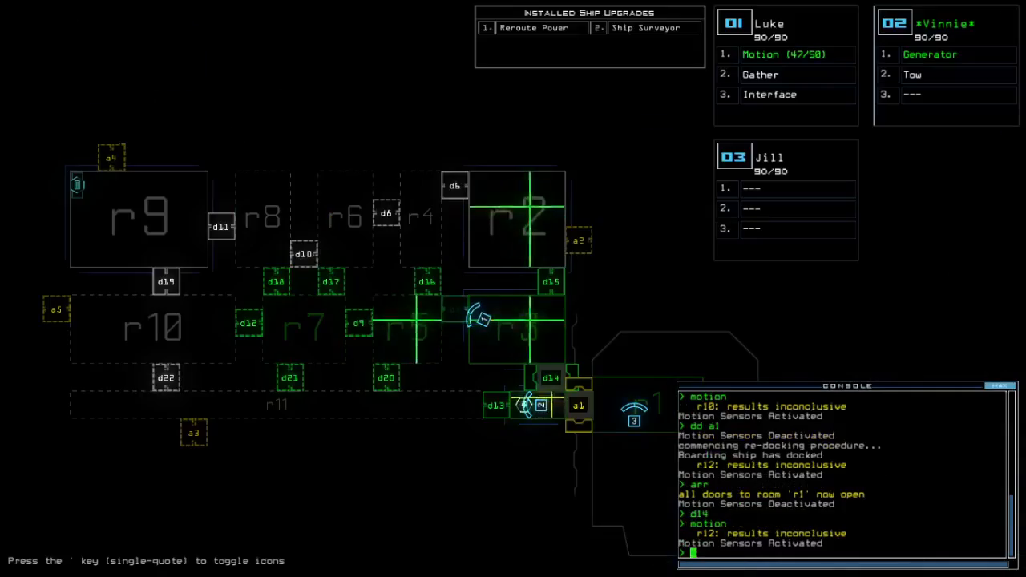
{"action": "type", "text": "d7"}
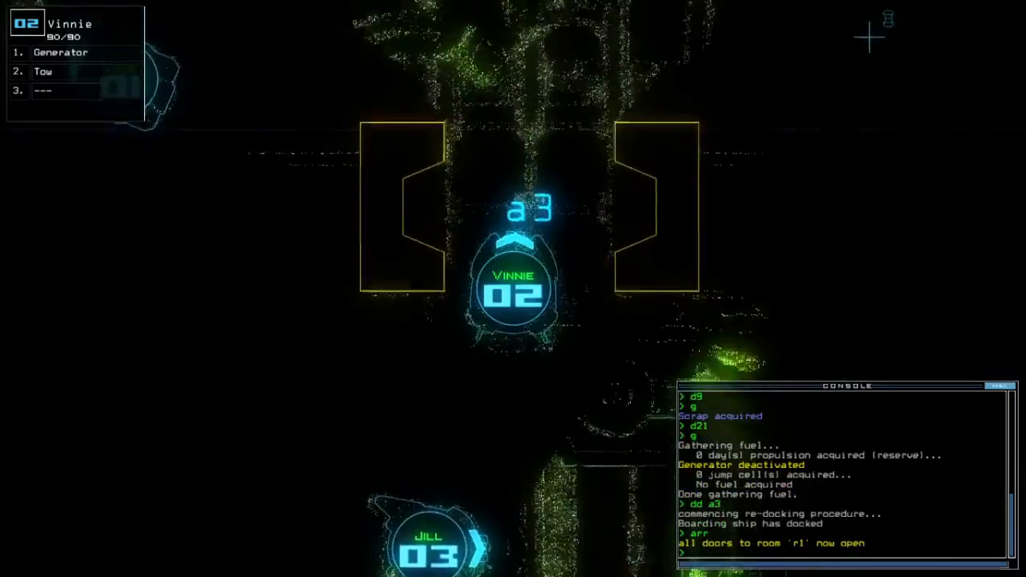
Enter a tow command in the console while collecting scrap.
{"action": "type", "text": "to"}
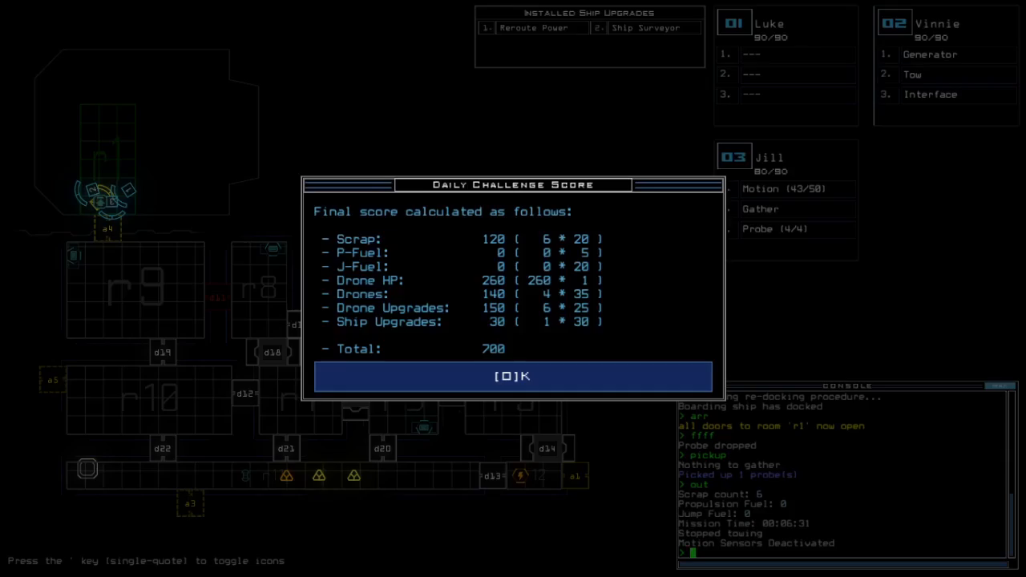
Accept the 700-point Daily Challenge score to reach the leaderboard.
{"action": "left_click", "coordinate": [512, 376]}
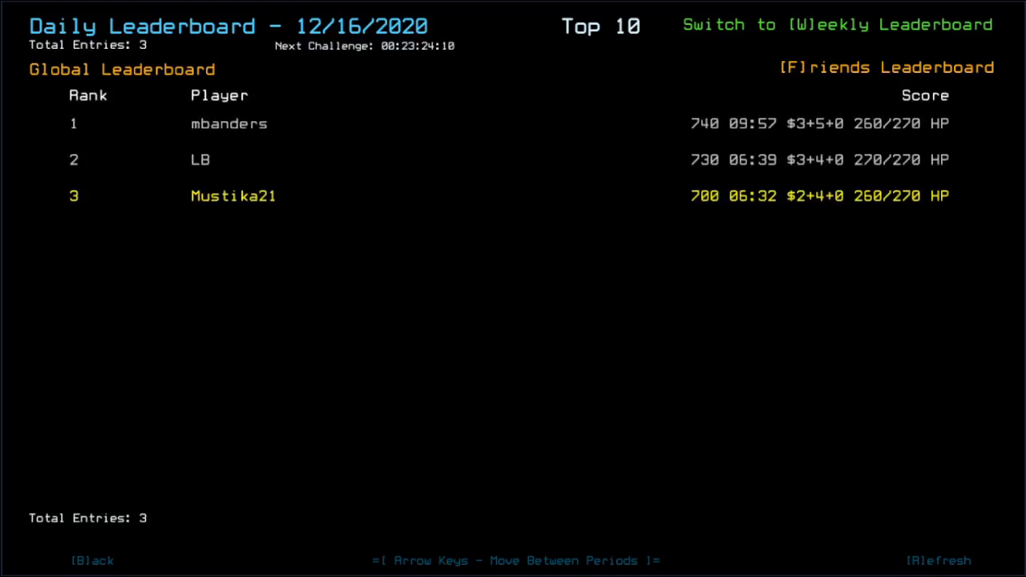